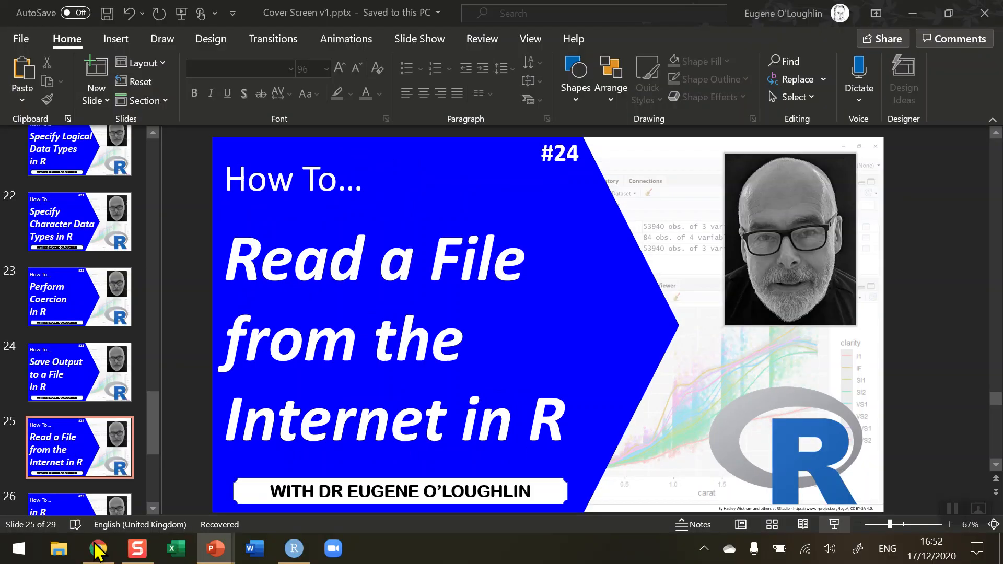
Switch from the PowerPoint slide to the browser showing the How-To-R repository.
{"action": "left_click", "coordinate": [97, 548]}
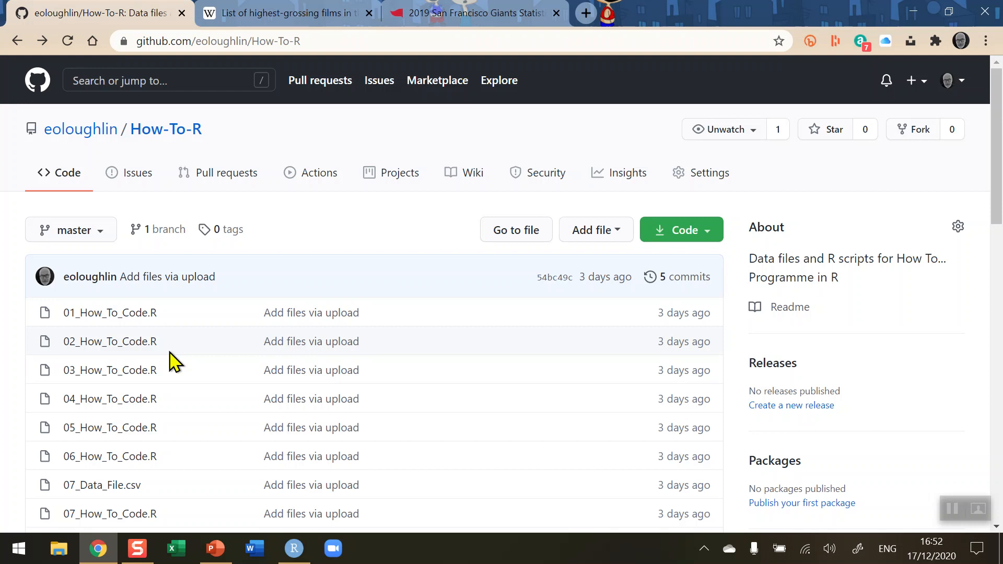
{"action": "mouse_move", "coordinate": [193, 363]}
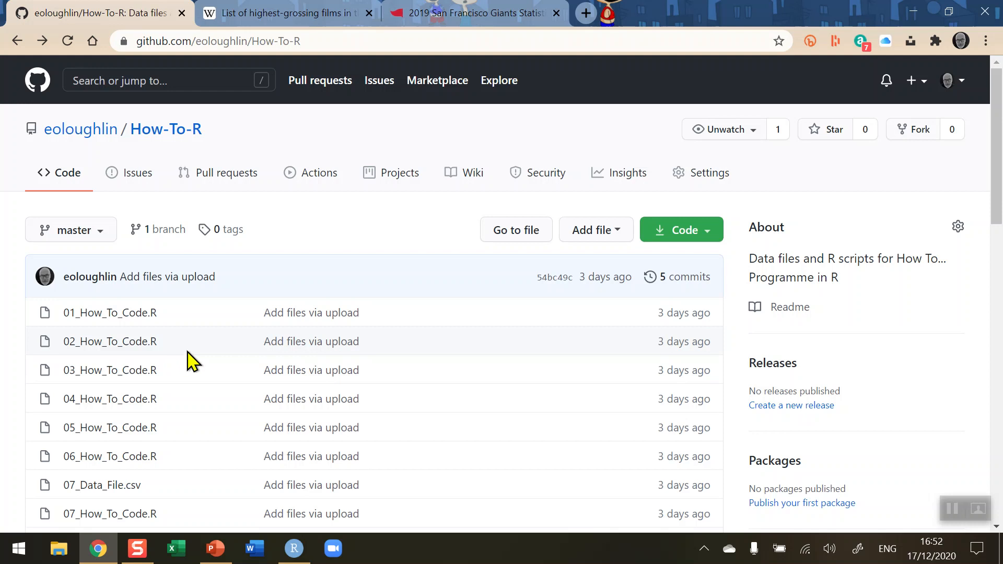
{"action": "mouse_move", "coordinate": [226, 335]}
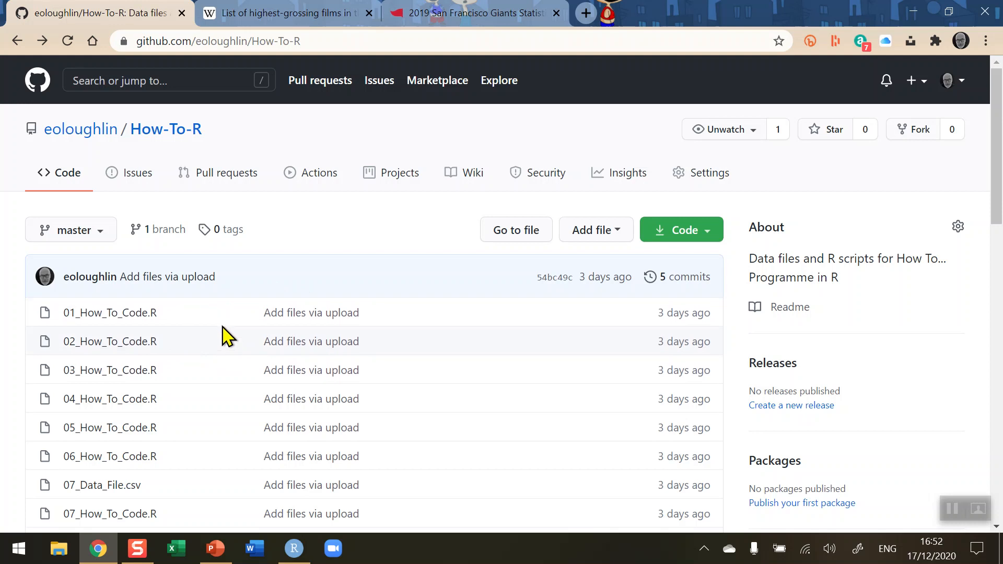
{"action": "mouse_move", "coordinate": [159, 326]}
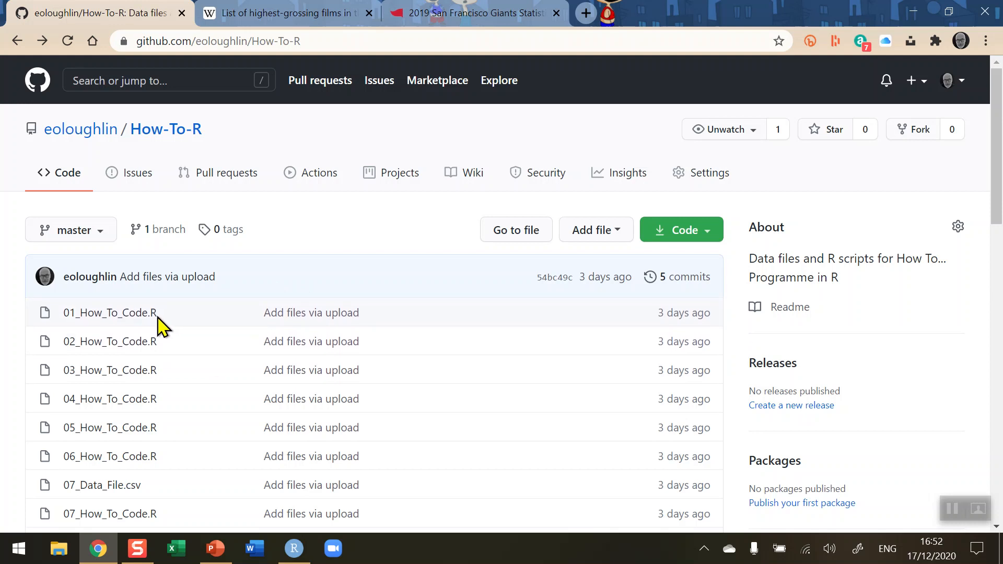
{"action": "mouse_move", "coordinate": [160, 338]}
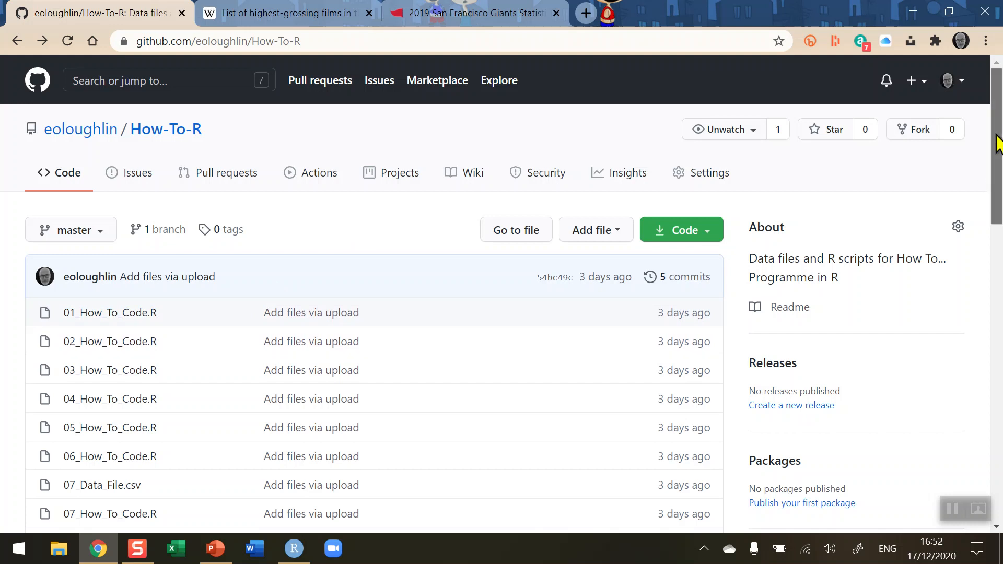
{"action": "scroll", "scroll_direction": "down", "scroll_amount": 3}
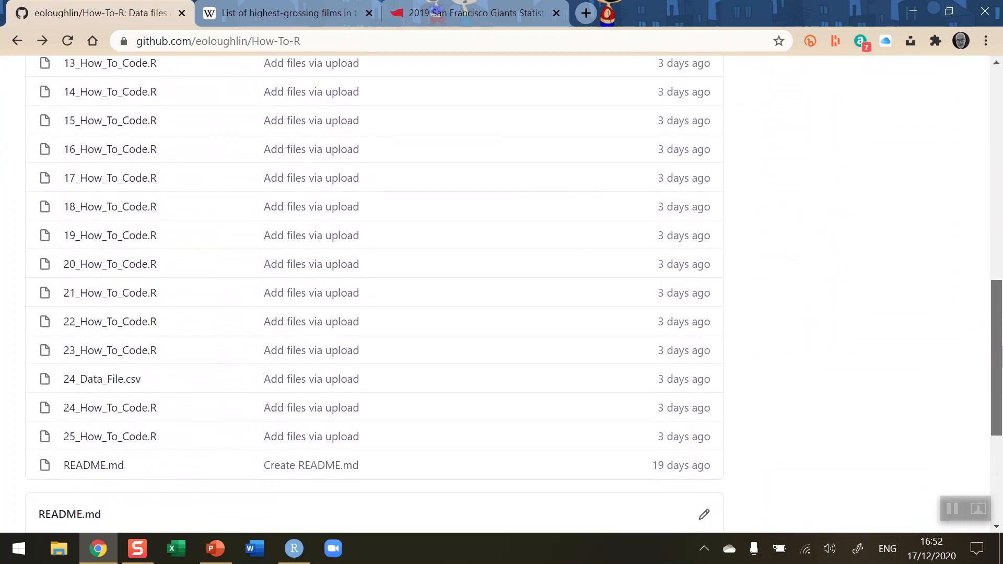
{"action": "scroll", "scroll_direction": "down", "scroll_amount": 3}
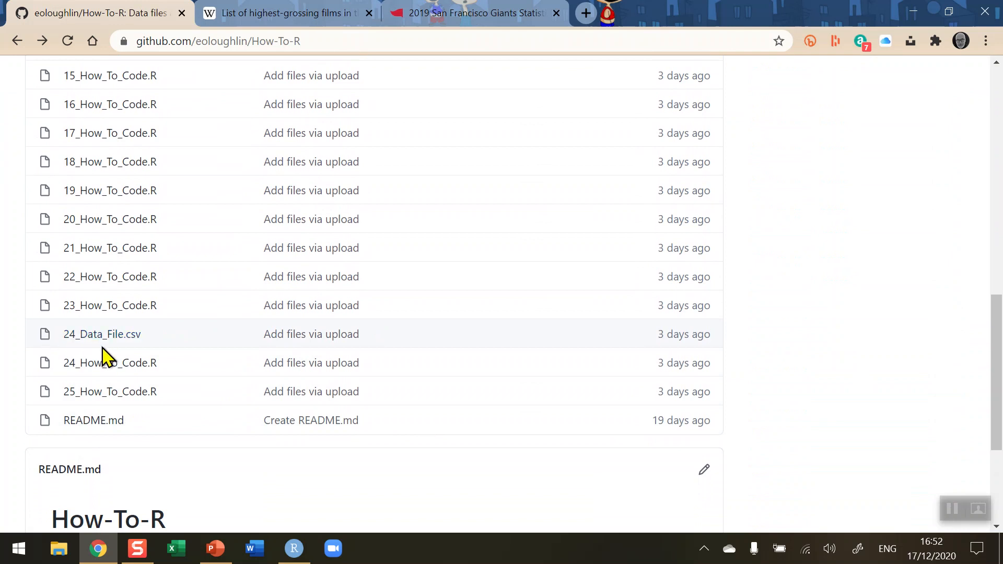
{"action": "mouse_move", "coordinate": [127, 354]}
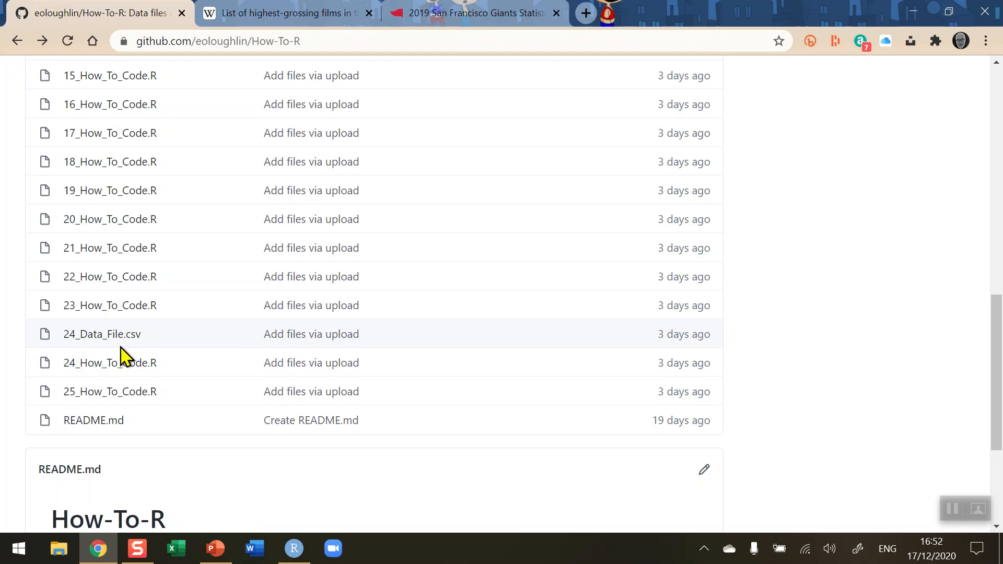
{"action": "mouse_move", "coordinate": [102, 334]}
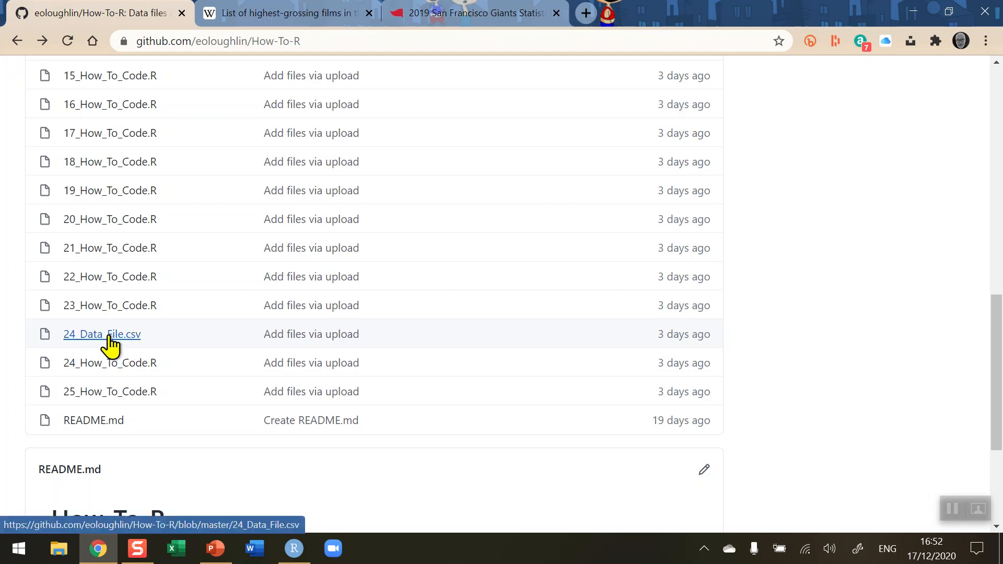
View 24_Data_File.csv in the repository with its 13 lines of Oil and Gold values.
{"action": "left_click", "coordinate": [101, 334]}
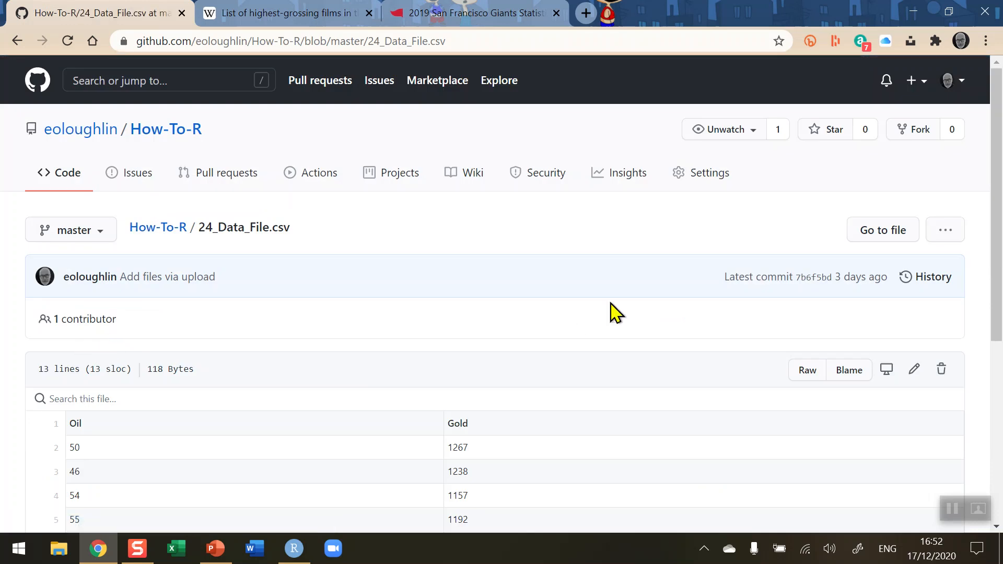
{"action": "scroll", "scroll_direction": "down", "scroll_amount": 3}
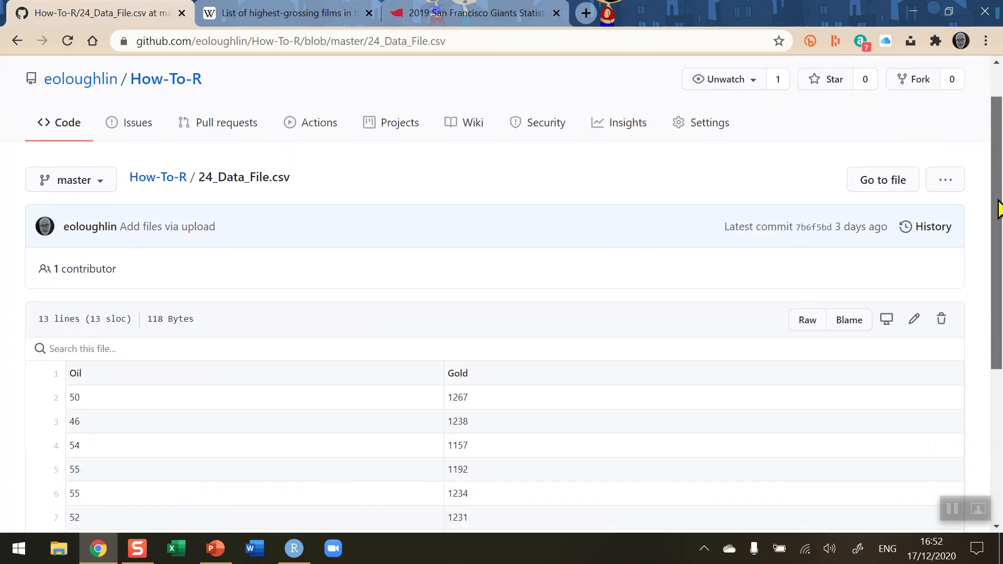
{"action": "scroll", "scroll_direction": "down", "scroll_amount": 3}
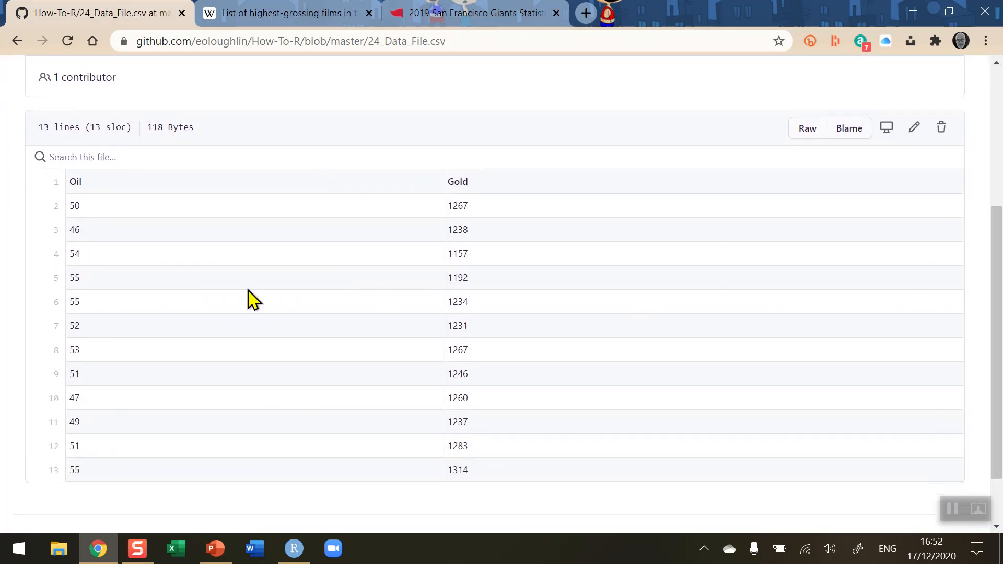
{"action": "mouse_move", "coordinate": [112, 223]}
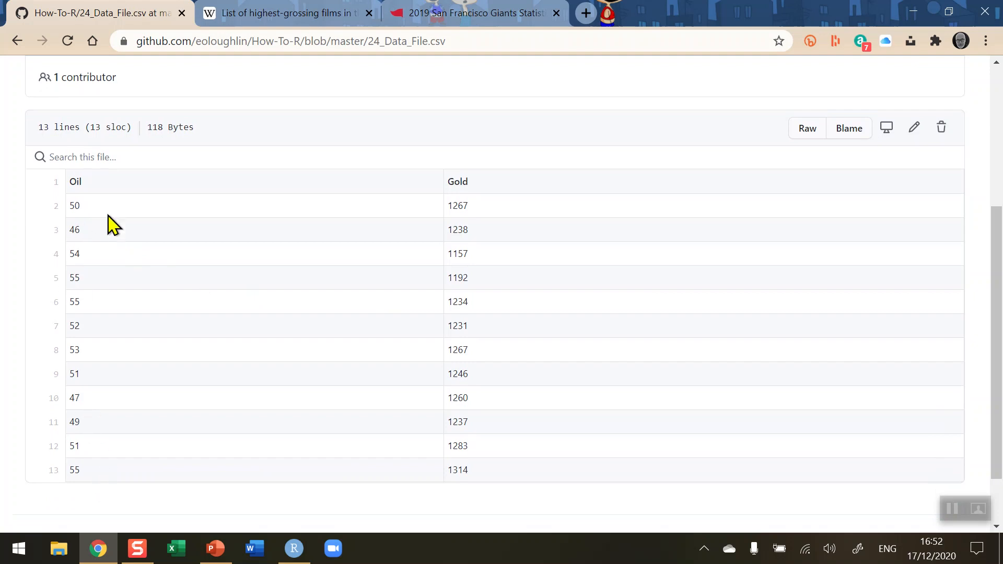
{"action": "mouse_move", "coordinate": [90, 219]}
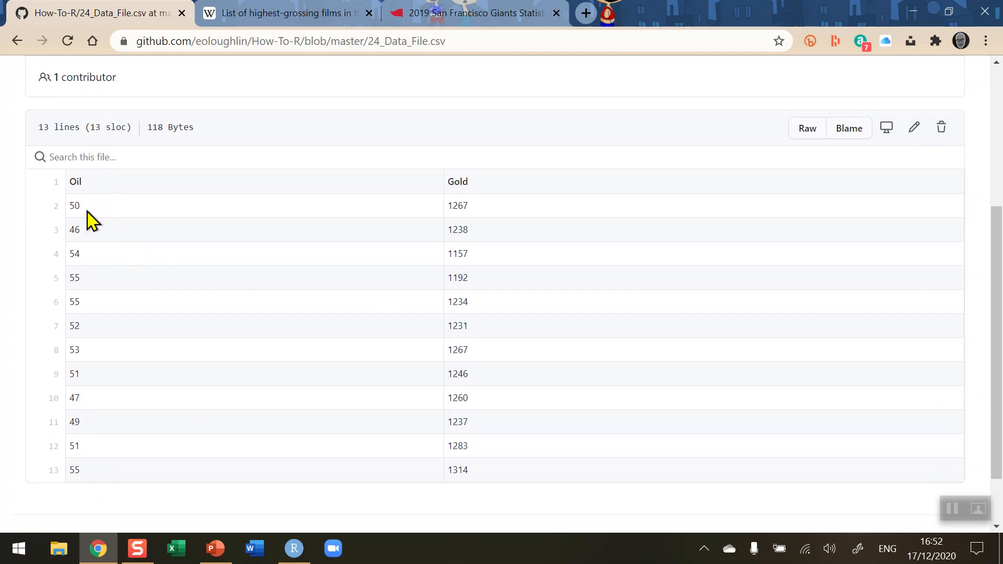
{"action": "mouse_move", "coordinate": [91, 481]}
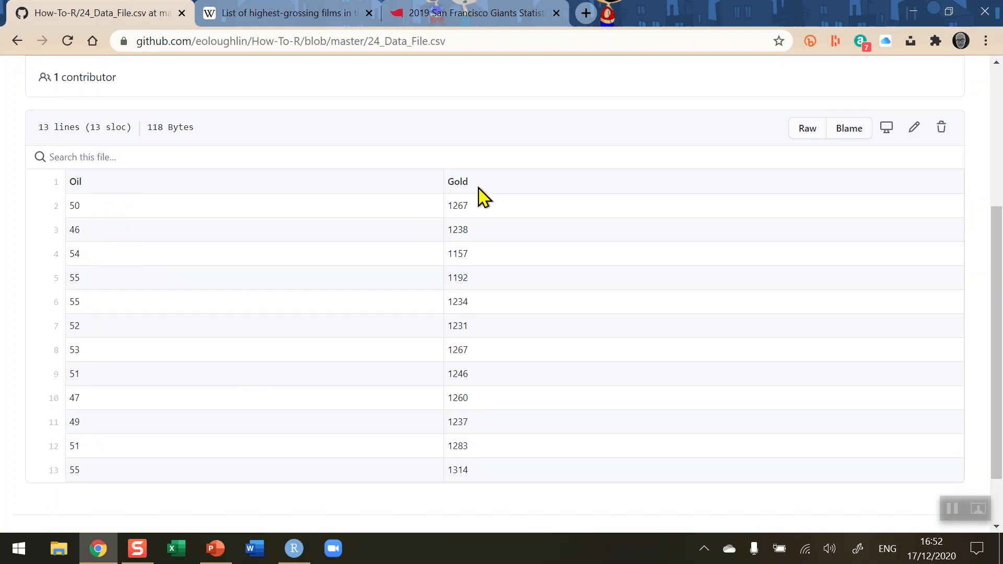
{"action": "mouse_move", "coordinate": [473, 344]}
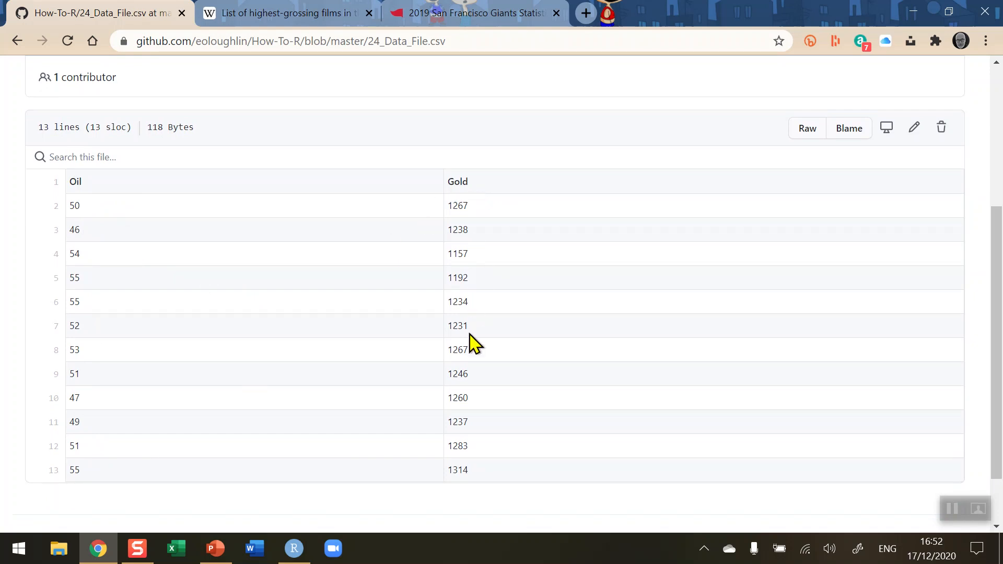
{"action": "mouse_move", "coordinate": [454, 465]}
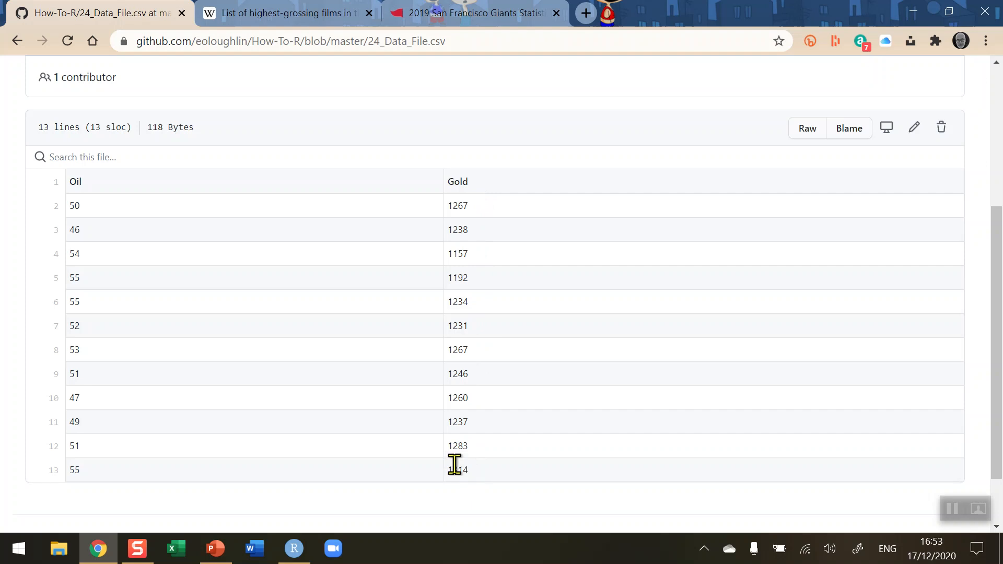
{"action": "mouse_move", "coordinate": [206, 311]}
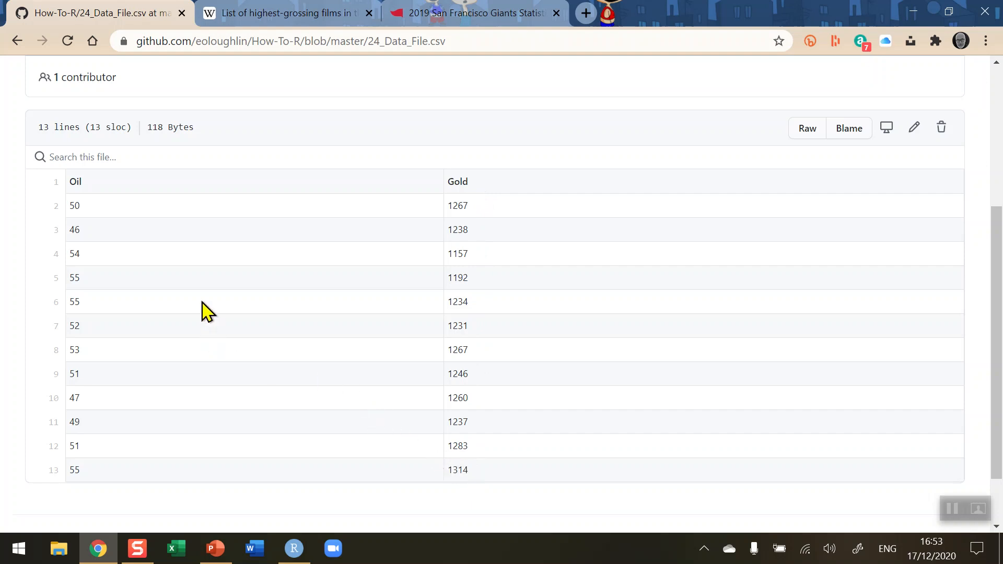
{"action": "mouse_move", "coordinate": [202, 310]}
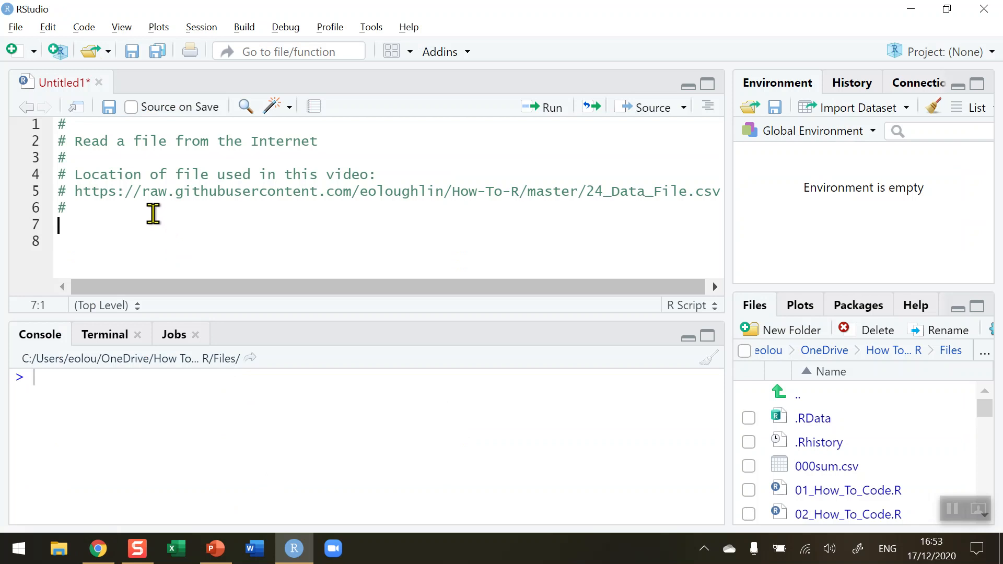
Select the raw GitHub URL in the line 5 comment and start a statement on line 7.
{"action": "left_click_drag", "start_coordinate": [75, 191], "coordinate": [630, 191]}
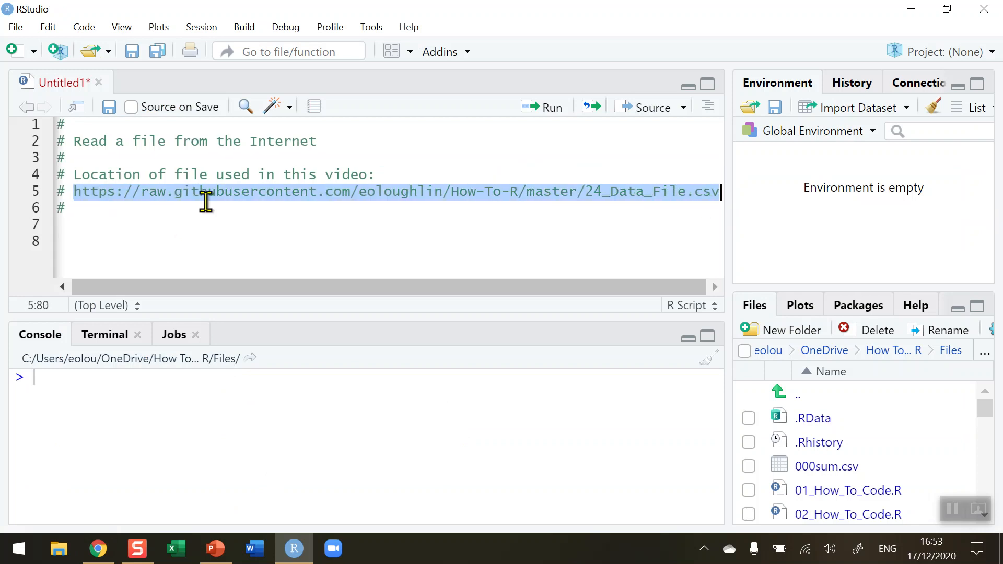
{"action": "mouse_move", "coordinate": [609, 214]}
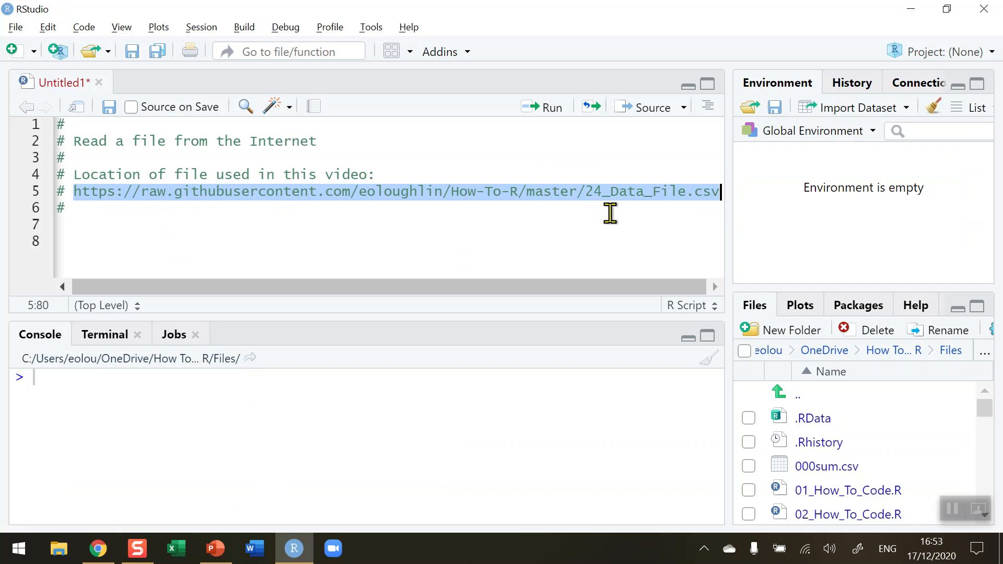
{"action": "mouse_move", "coordinate": [540, 220]}
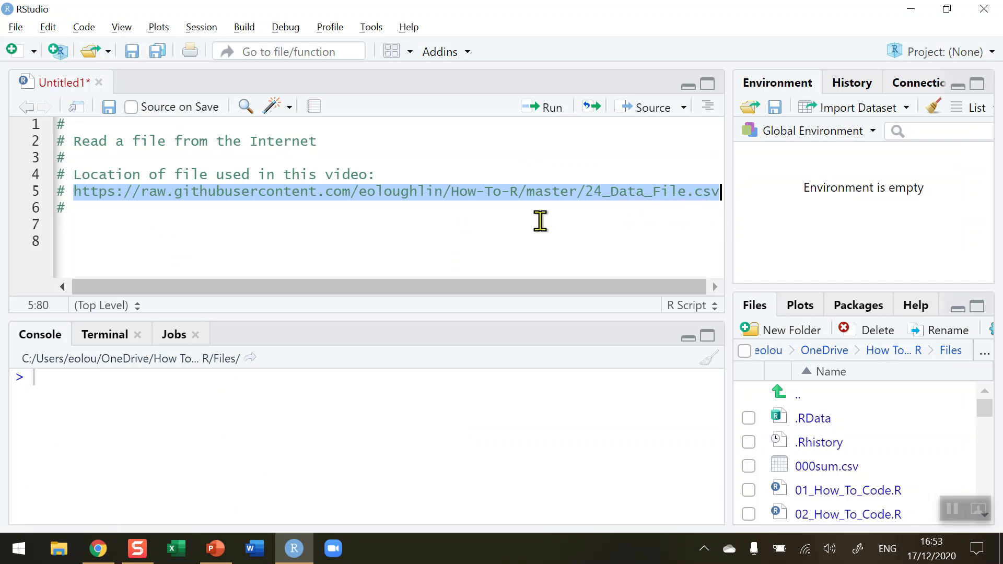
{"action": "mouse_move", "coordinate": [87, 227]}
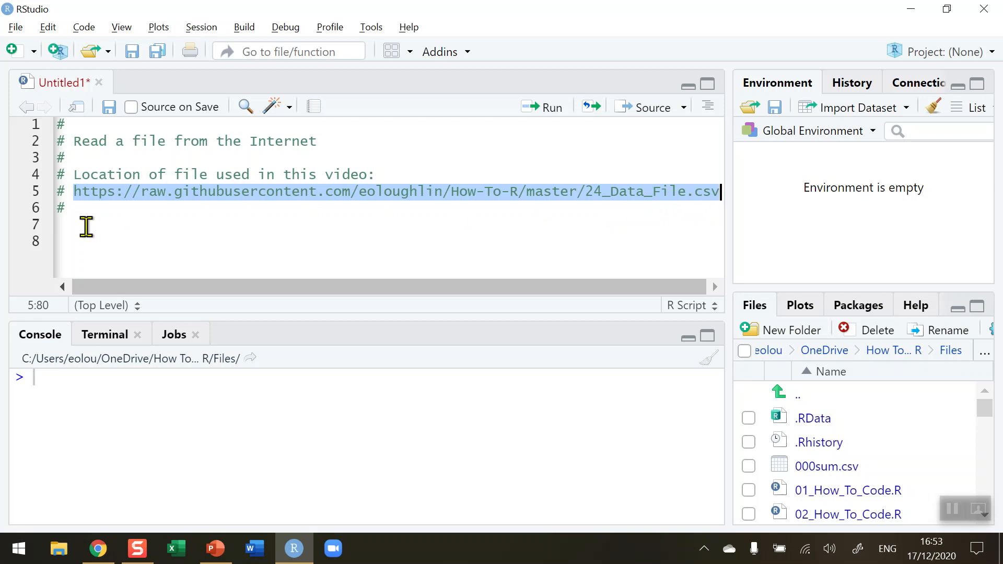
{"action": "left_click", "coordinate": [87, 224]}
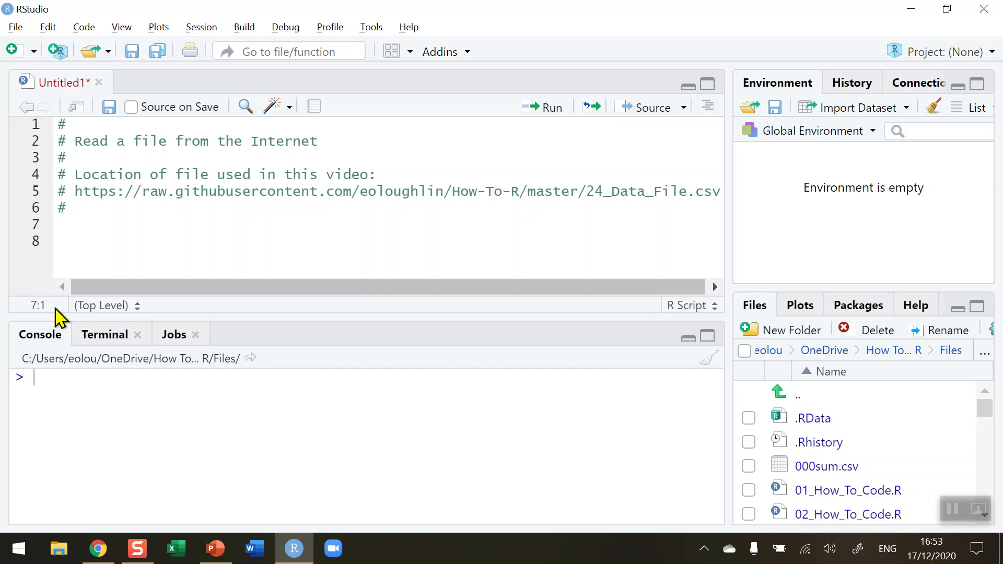
Write priceData <- read.csv("") with the raw 24_Data_File.csv URL pasted between the quotes.
{"action": "type", "text": "price"}
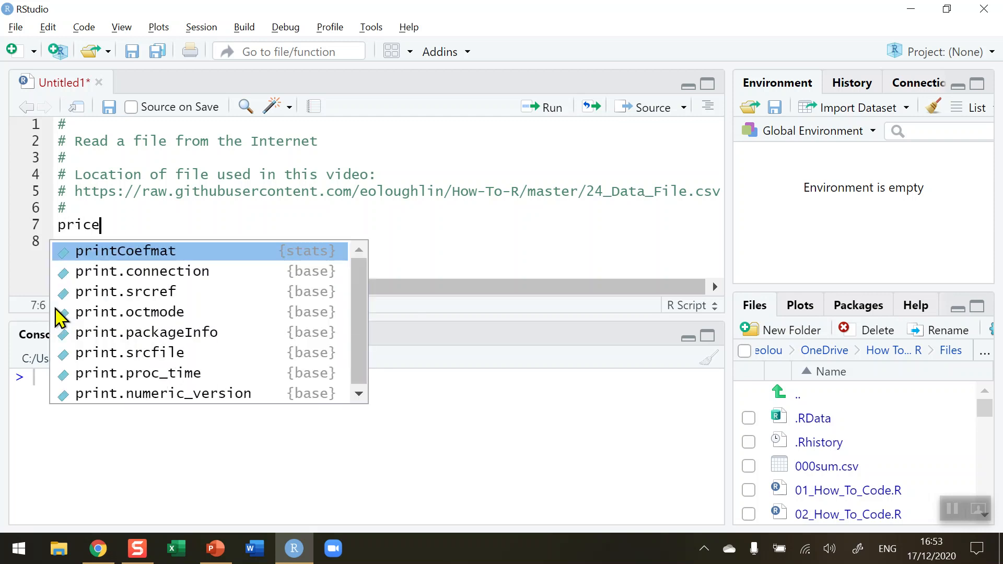
{"action": "type", "text": "Data <-"}
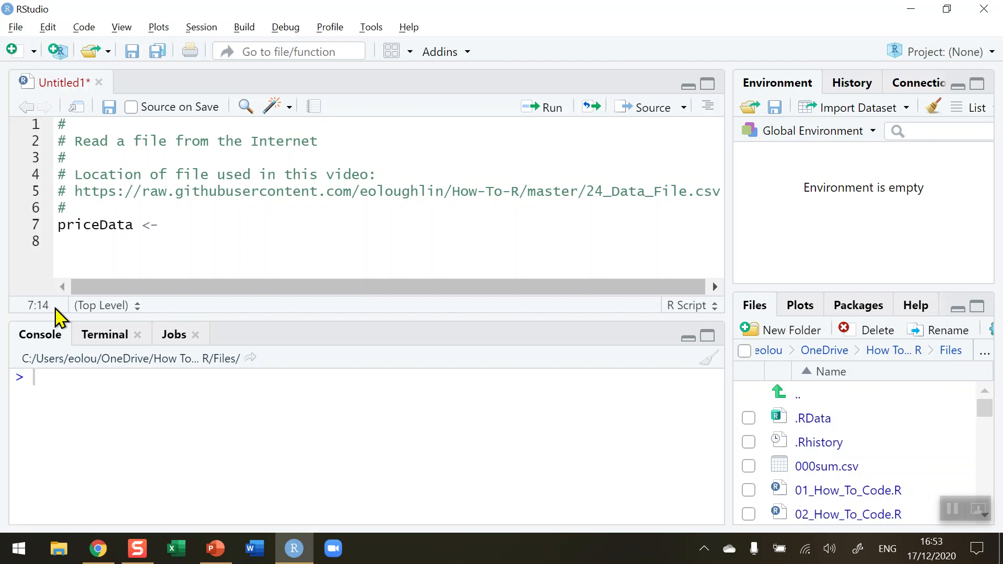
{"action": "type", "text": "read."}
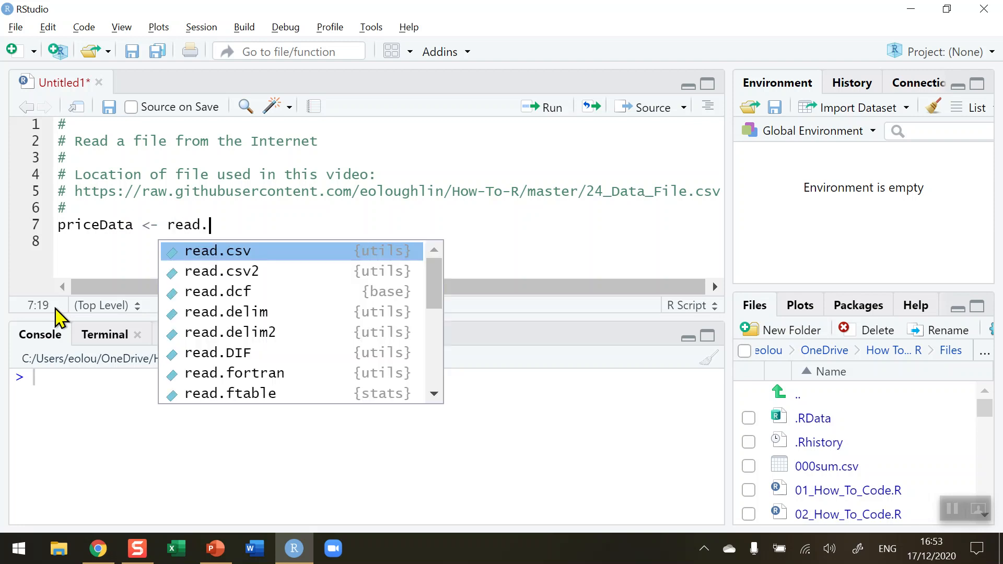
{"action": "type", "text": "csv(\""}
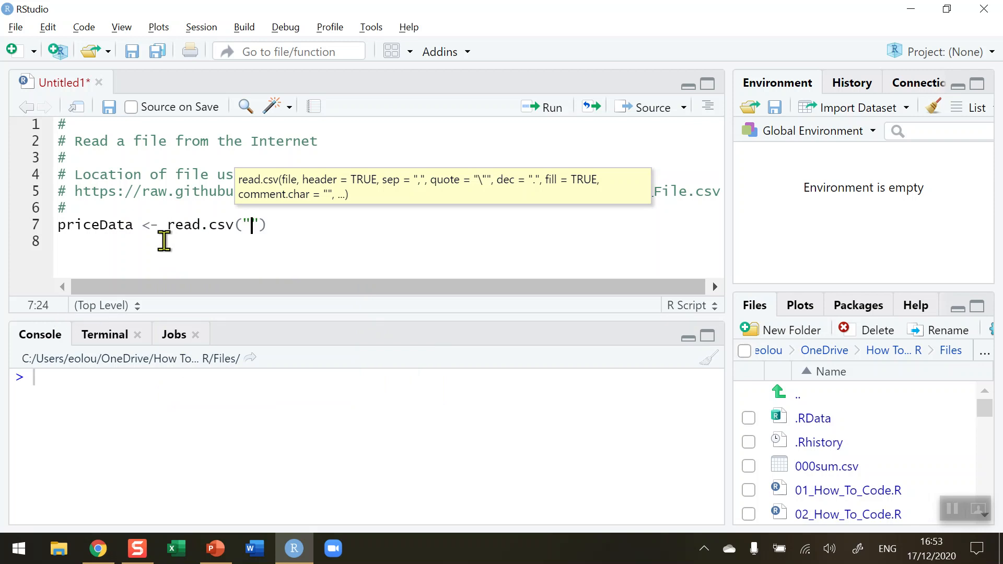
{"action": "mouse_move", "coordinate": [255, 224]}
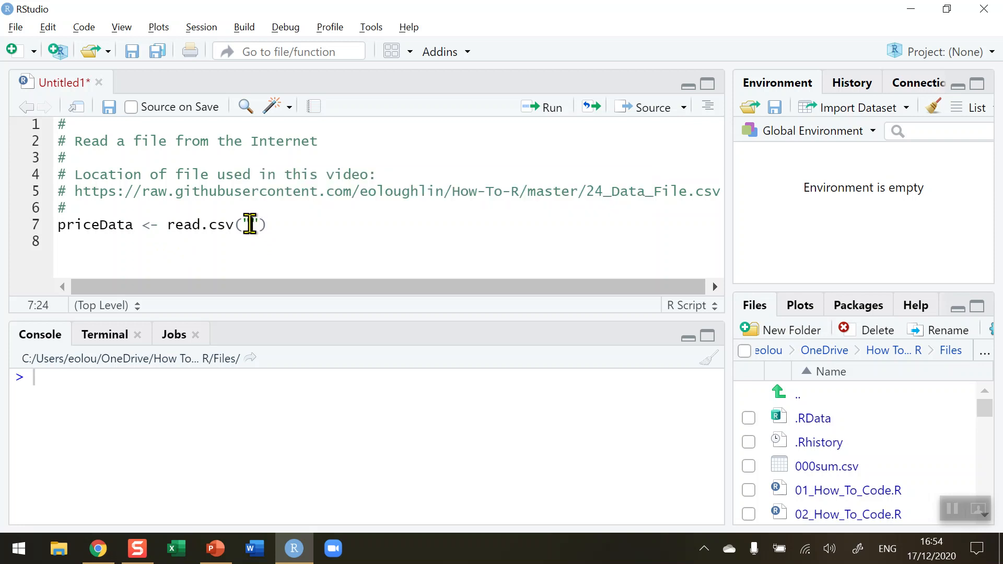
{"action": "right_click", "coordinate": [249, 224]}
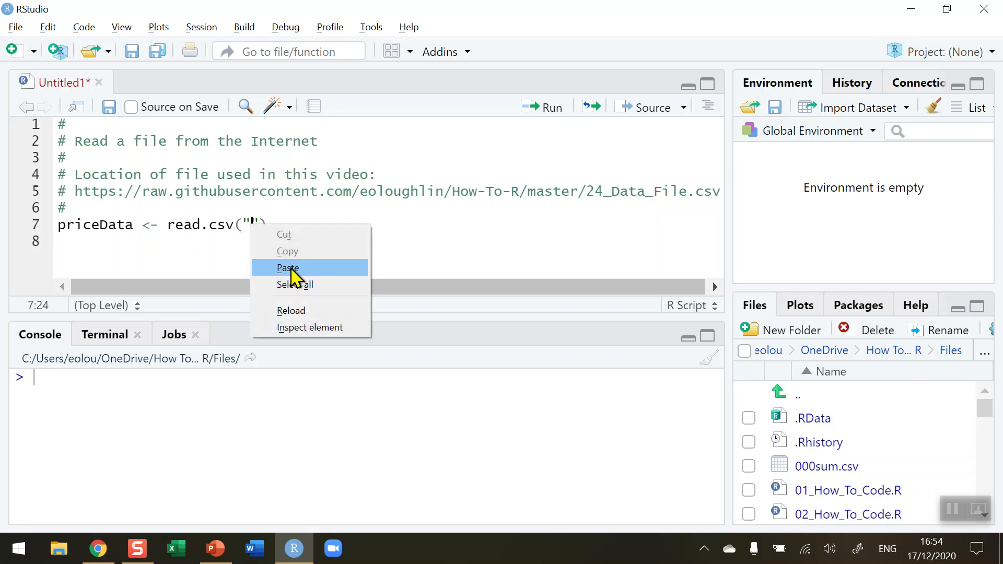
{"action": "left_click", "coordinate": [288, 268]}
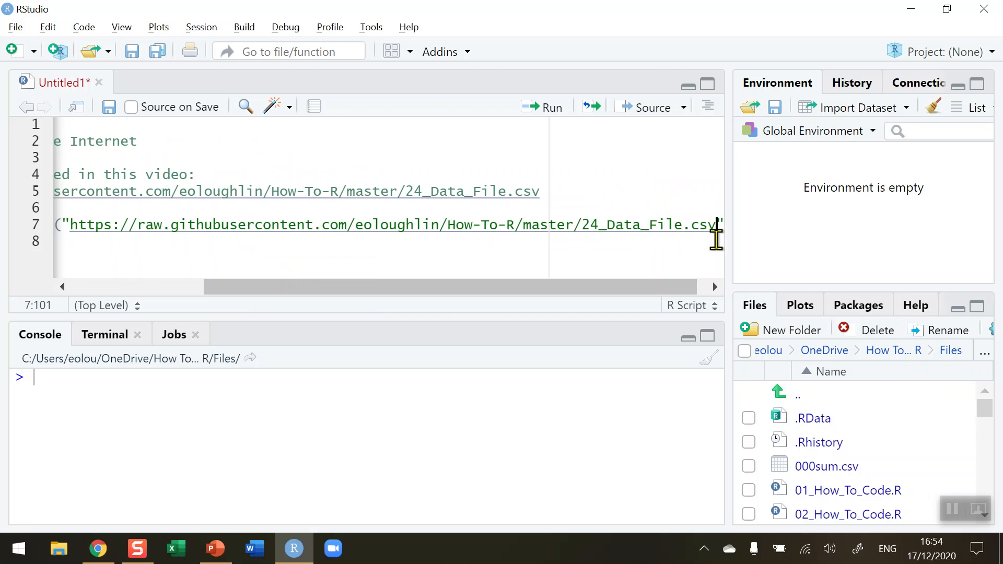
{"action": "mouse_move", "coordinate": [323, 224]}
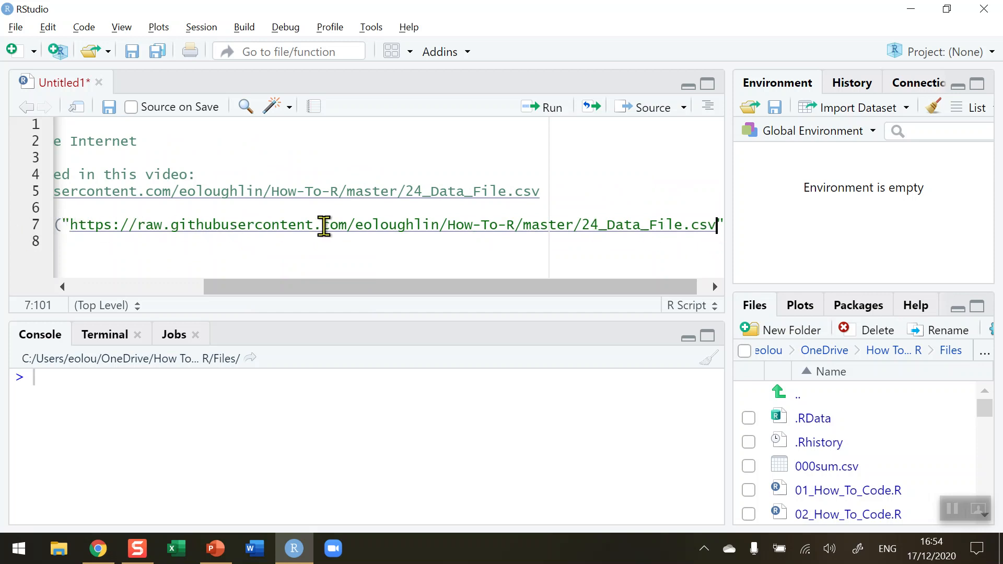
{"action": "mouse_move", "coordinate": [727, 225]}
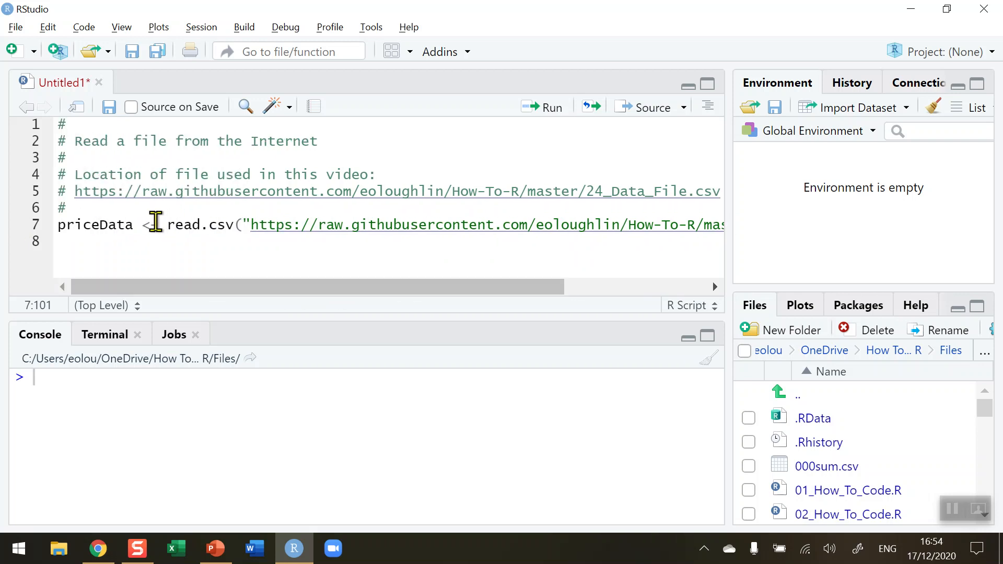
Source the script and expand priceData to show its 12 Oil and Gold observations.
{"action": "left_click", "coordinate": [544, 107]}
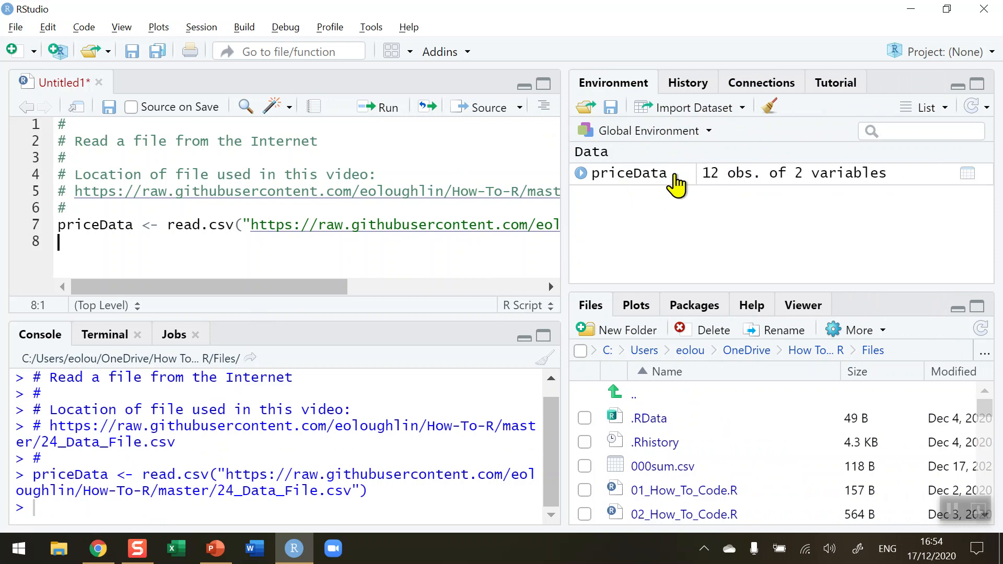
{"action": "mouse_move", "coordinate": [831, 195]}
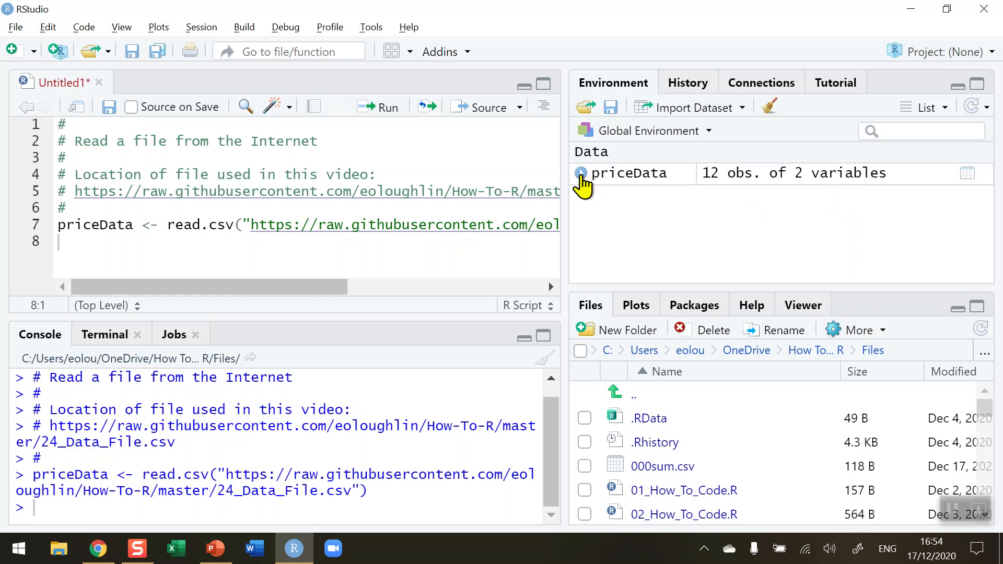
{"action": "left_click", "coordinate": [580, 172]}
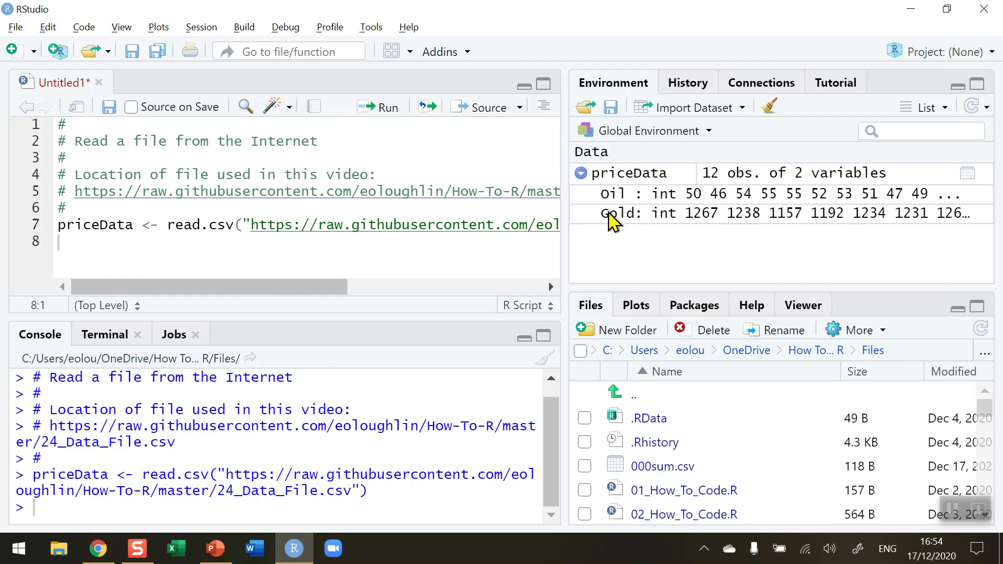
{"action": "mouse_move", "coordinate": [712, 212]}
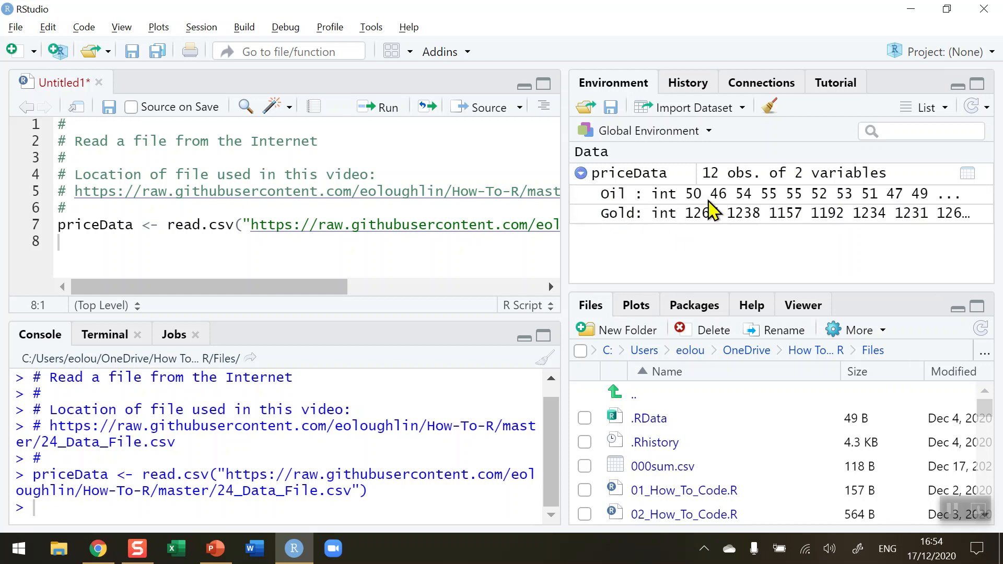
{"action": "mouse_move", "coordinate": [575, 262]}
{"action": "type", "text": "#"}
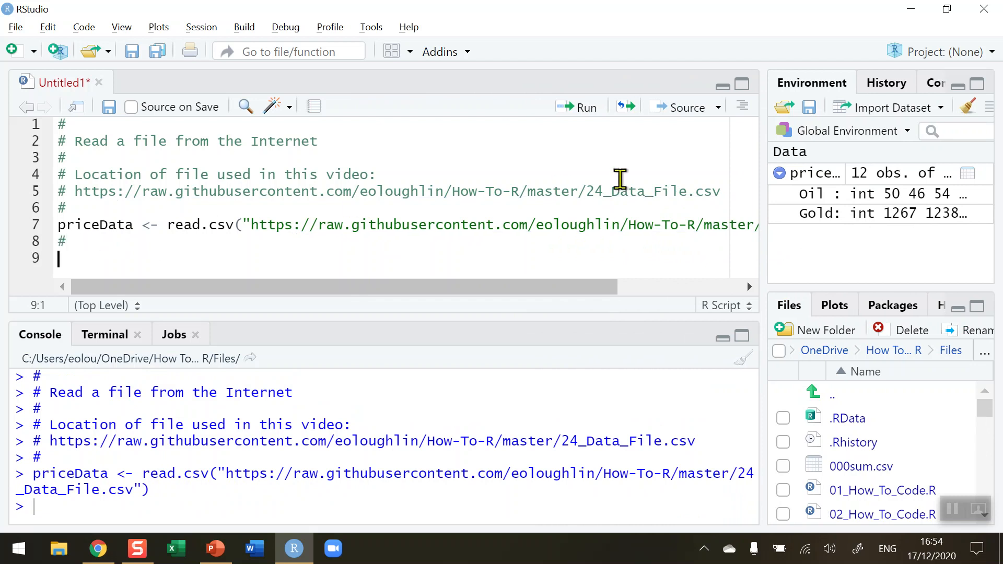
{"action": "mouse_move", "coordinate": [603, 145]}
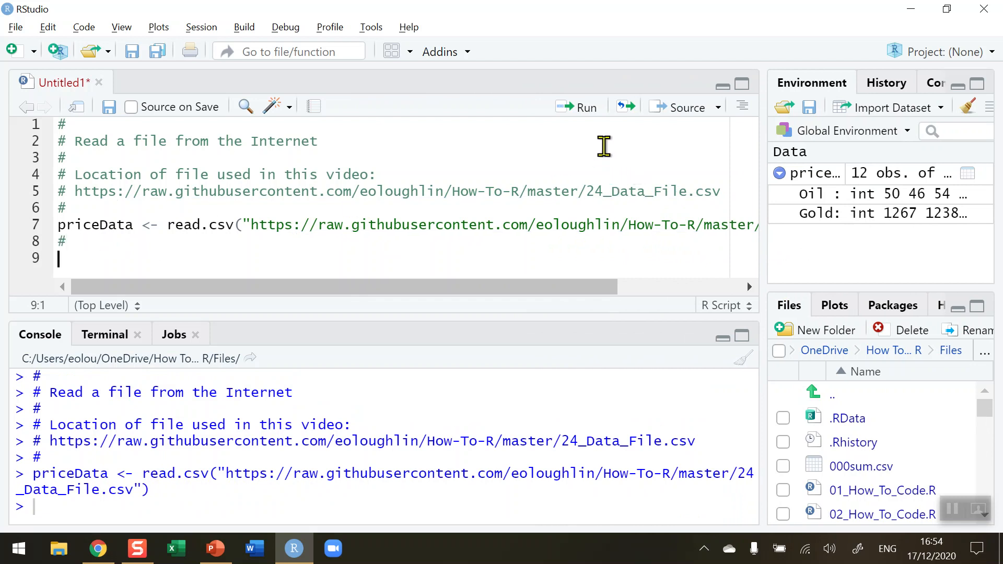
Run head(priceData) for the first six rows and begin tail(priceData) for the last six.
{"action": "type", "text": "head("}
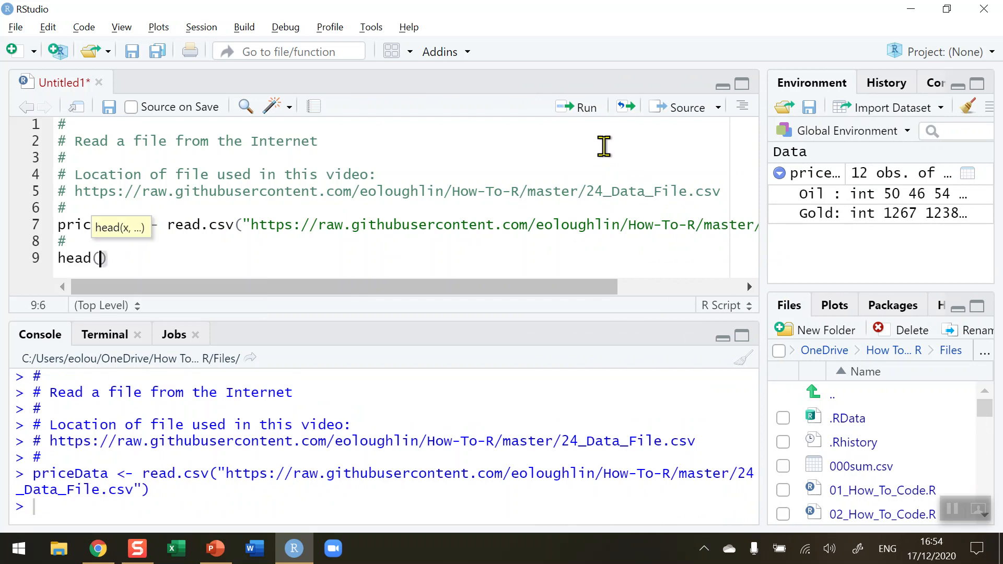
{"action": "type", "text": "price"}
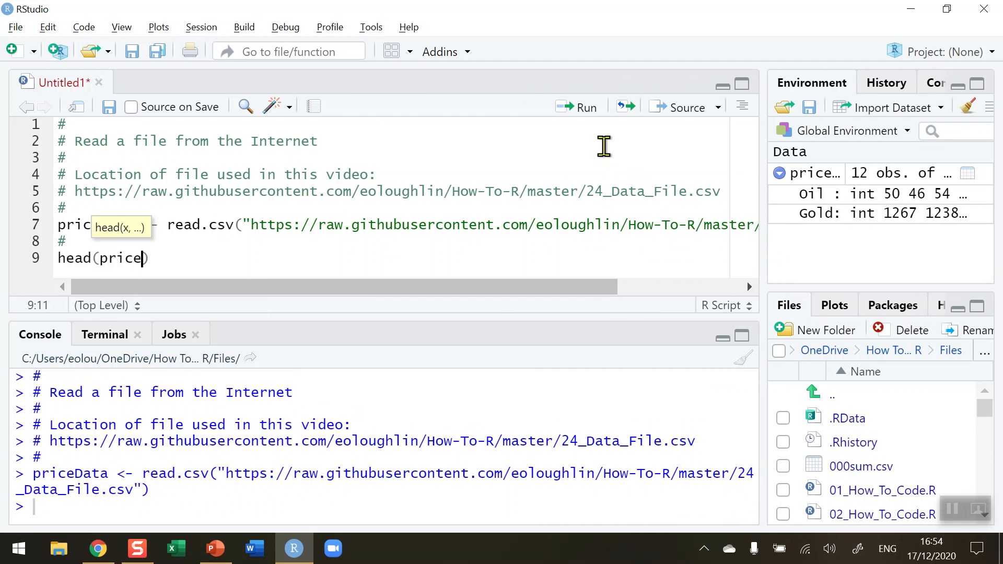
{"action": "type", "text": "Data"}
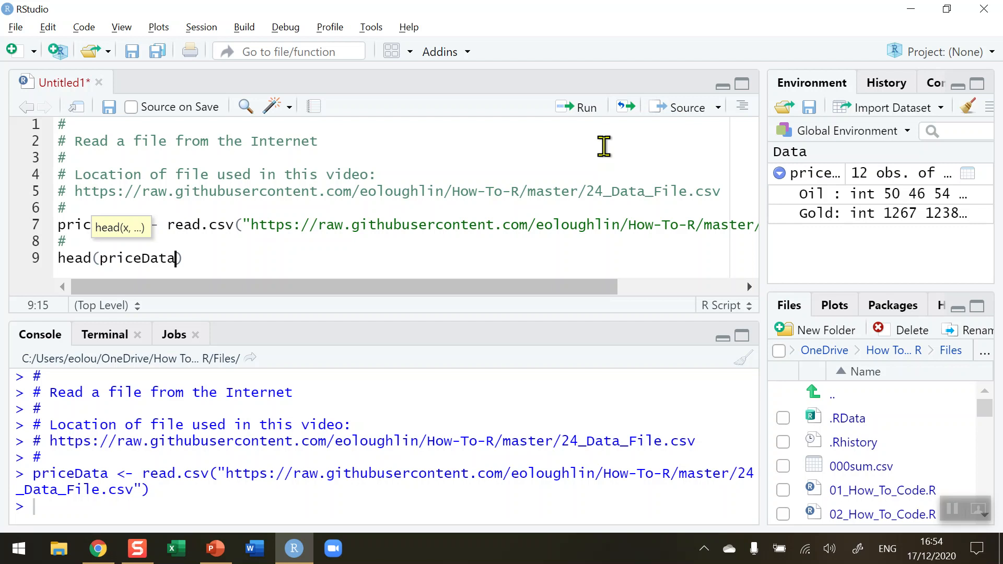
{"action": "left_click", "coordinate": [581, 106]}
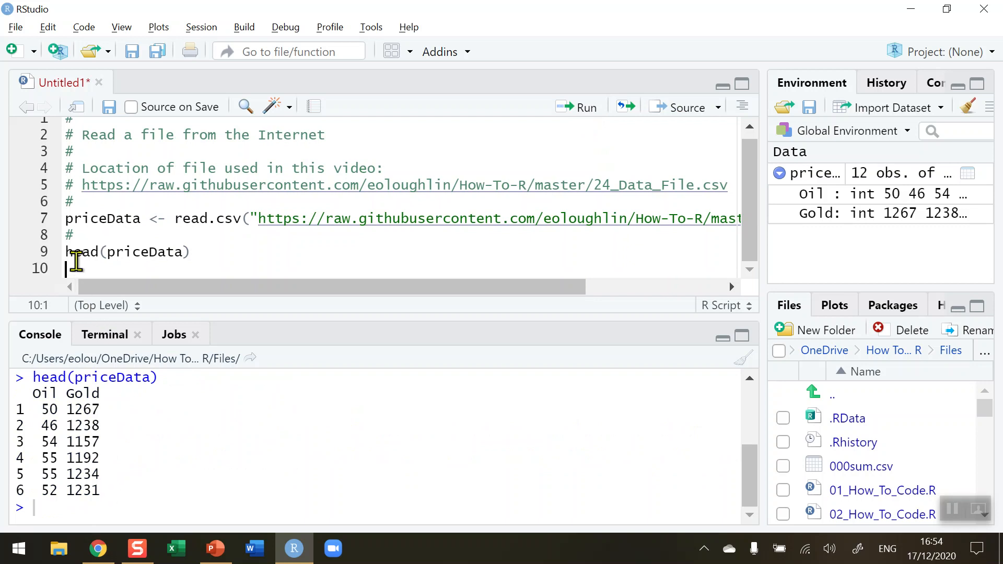
{"action": "type", "text": "tail("}
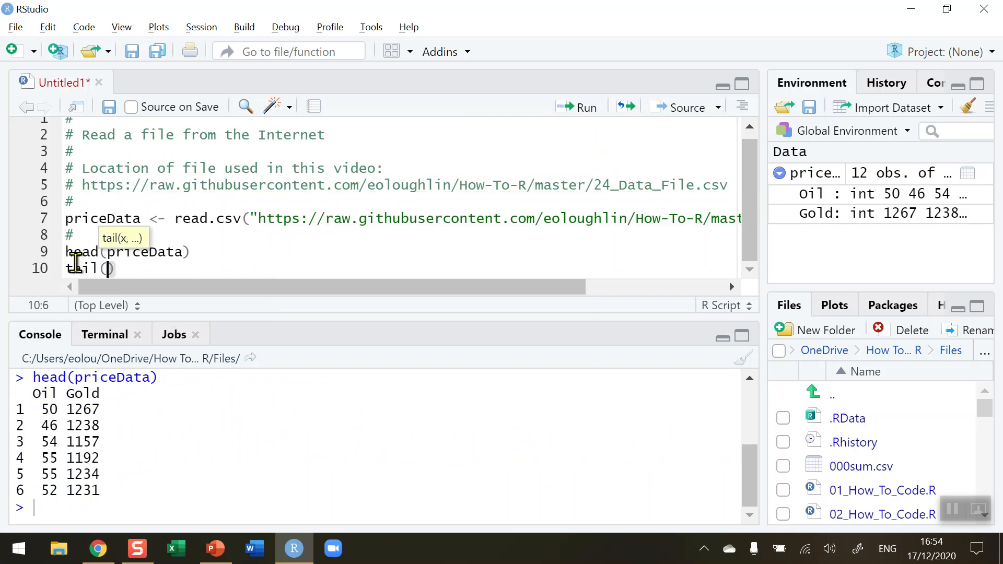
{"action": "type", "text": "priceData"}
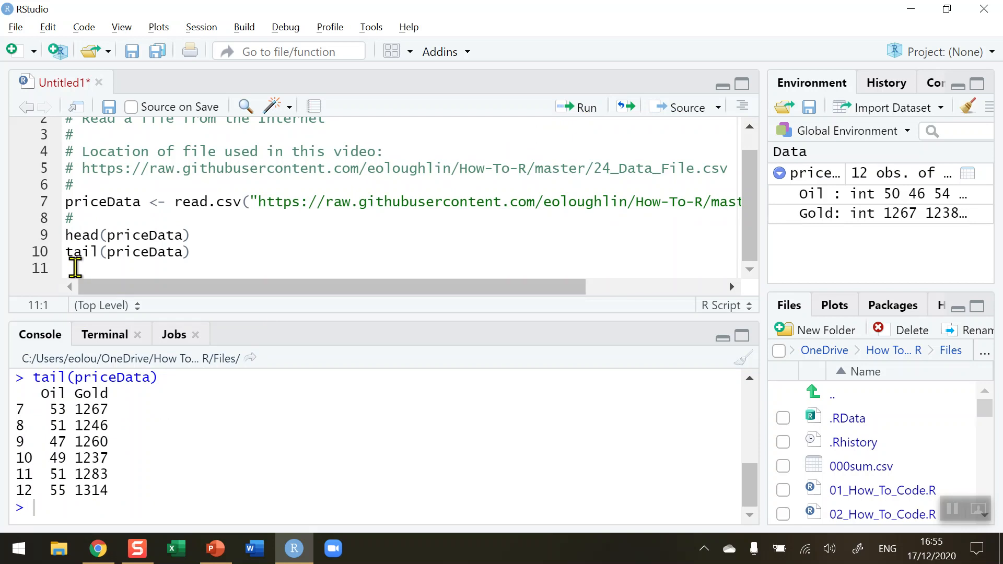
Add print(priceData) on line 11 to list all twelve Oil and Gold rows.
{"action": "type", "text": "print(priceData"}
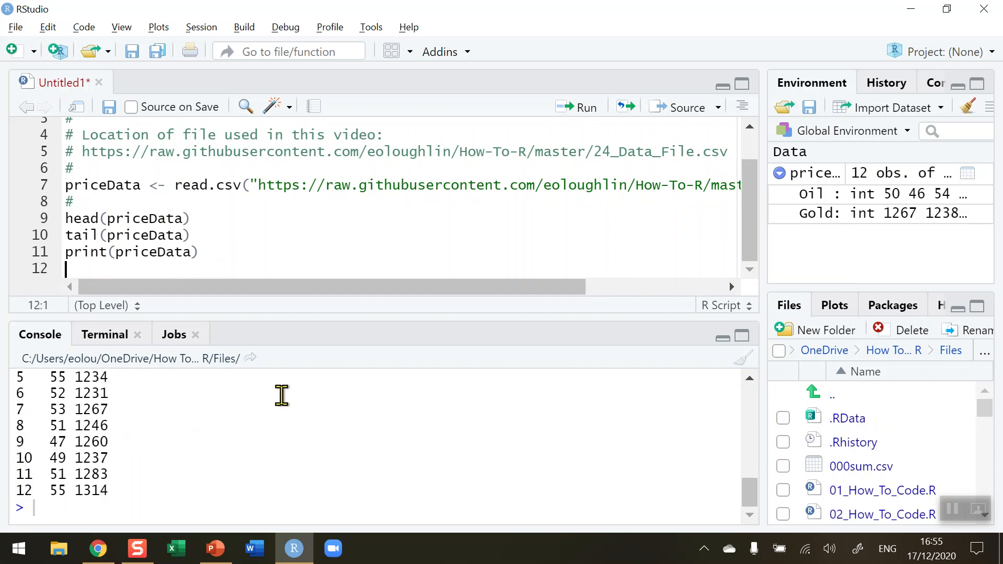
{"action": "mouse_move", "coordinate": [197, 311]}
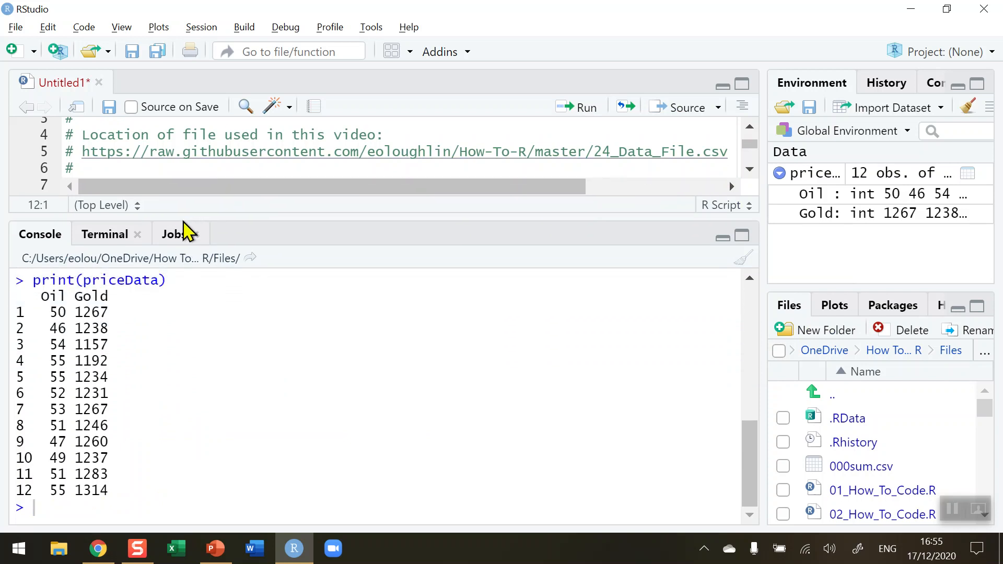
{"action": "mouse_move", "coordinate": [186, 219]}
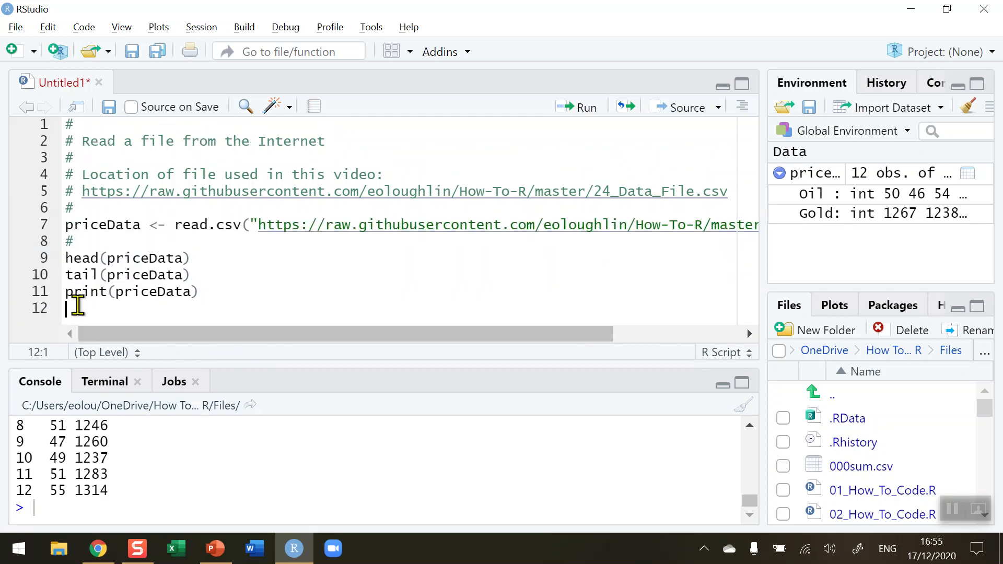
{"action": "mouse_move", "coordinate": [139, 302]}
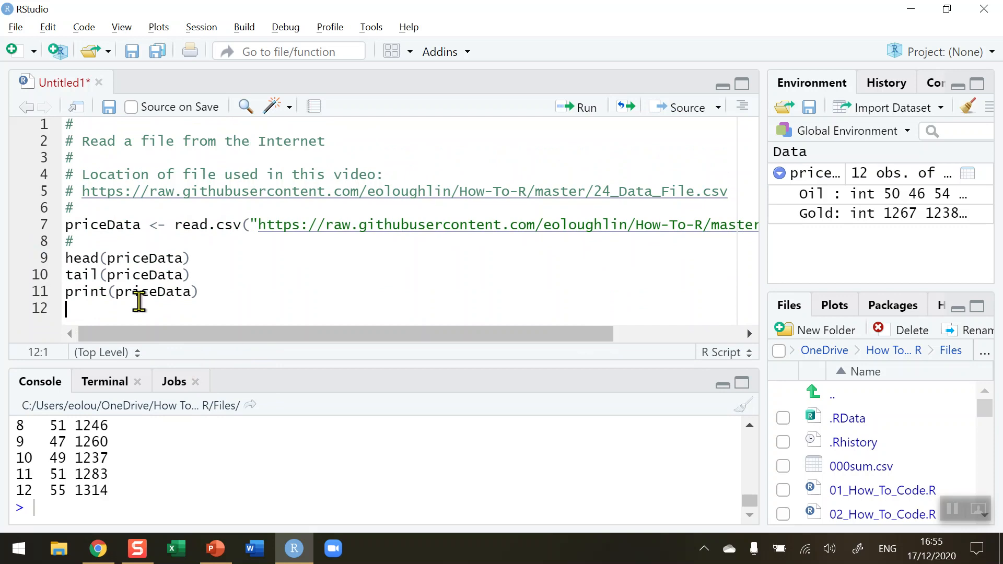
Run names(priceData) so the console returns "Oil" and "Gold".
{"action": "type", "text": "names("}
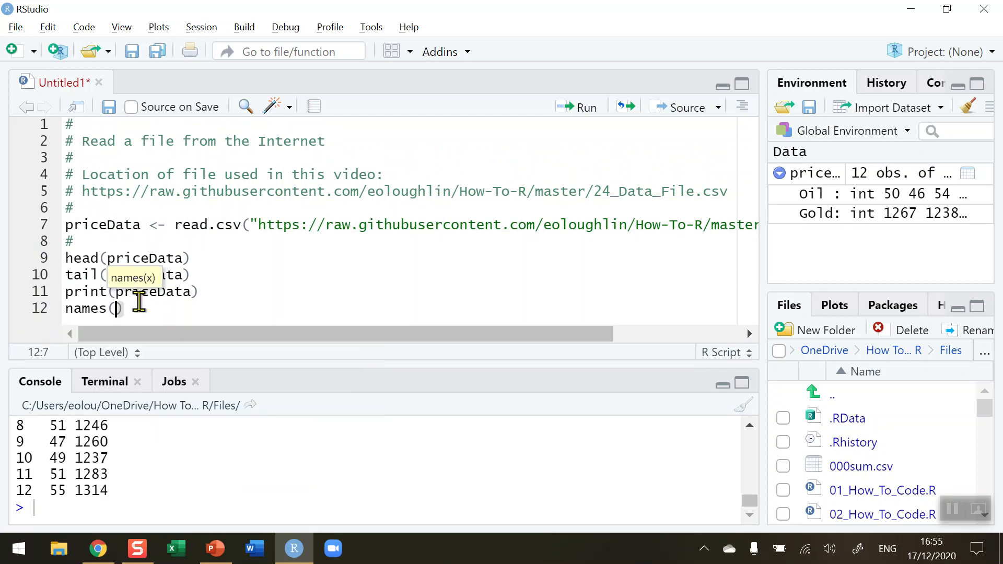
{"action": "type", "text": "priceData"}
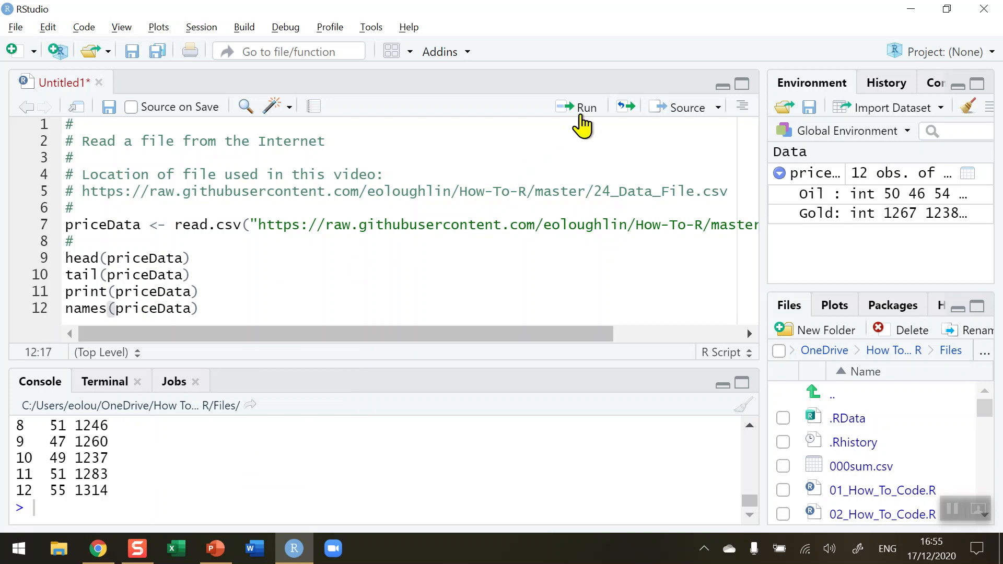
{"action": "left_click", "coordinate": [582, 106]}
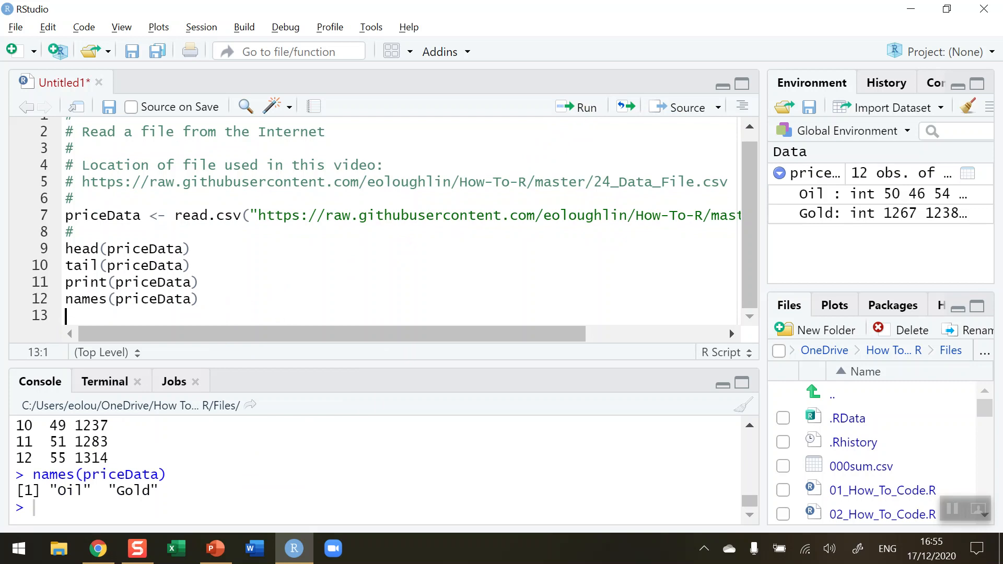